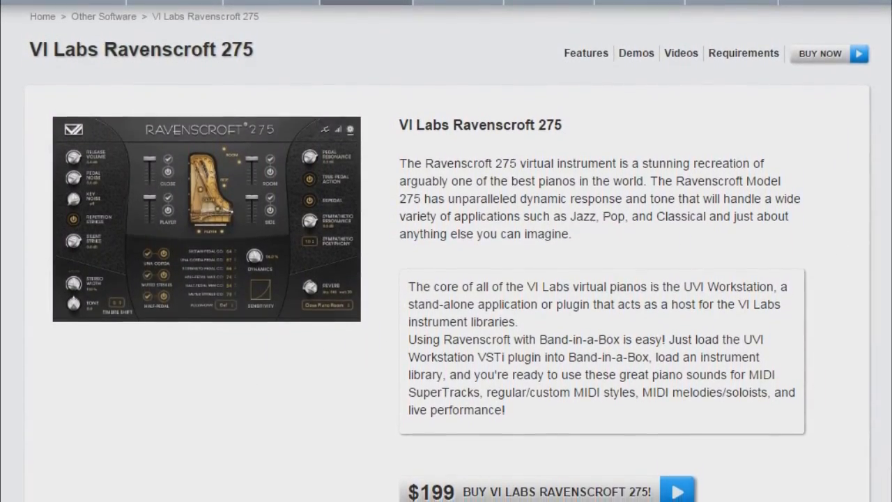
Step: From the VI Labs Support menu, open the Ravenscroft 275 Installation Guide page
scroll("down", 3)
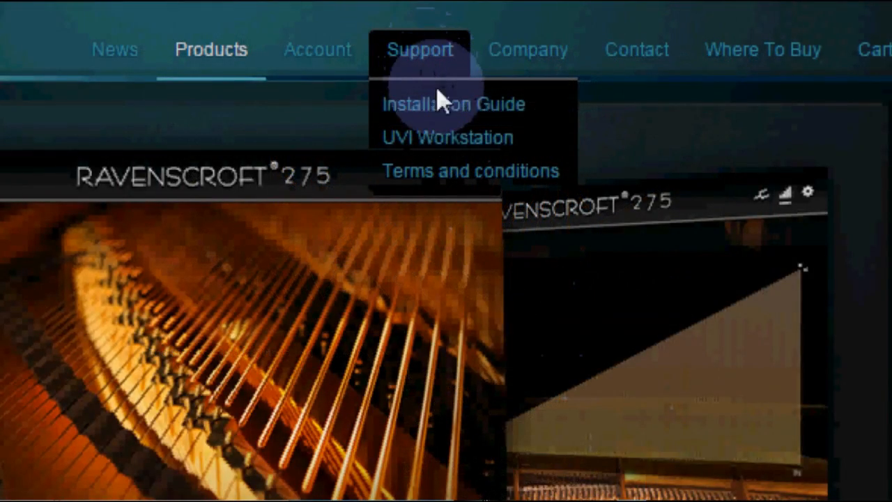
left_click(454, 103)
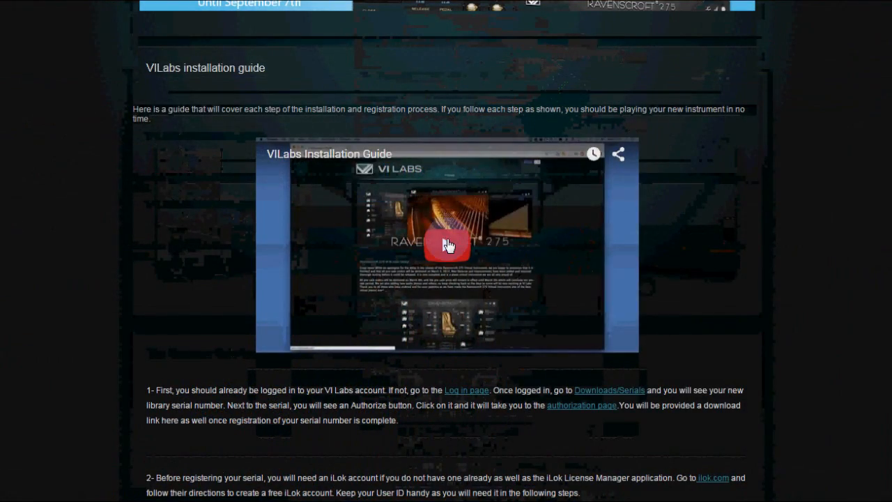
left_click(446, 245)
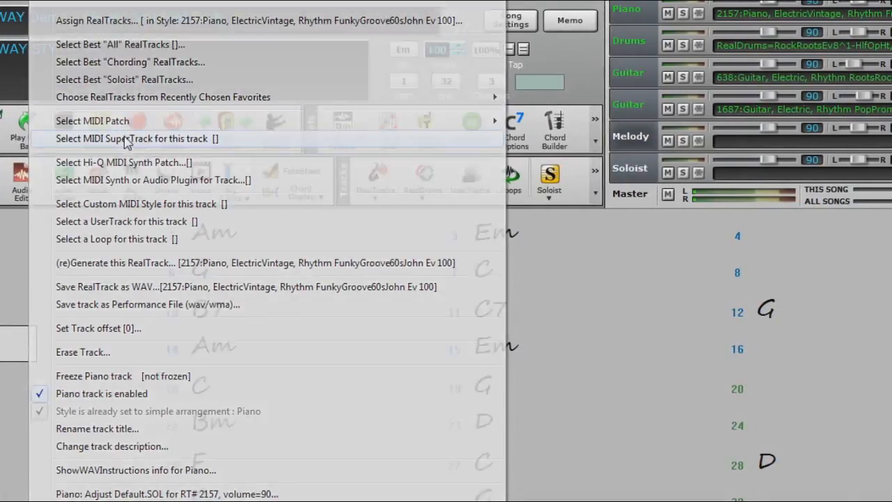
Step: From the Piano track label, start choosing a MIDI SuperTrack for the track
left_click(132, 138)
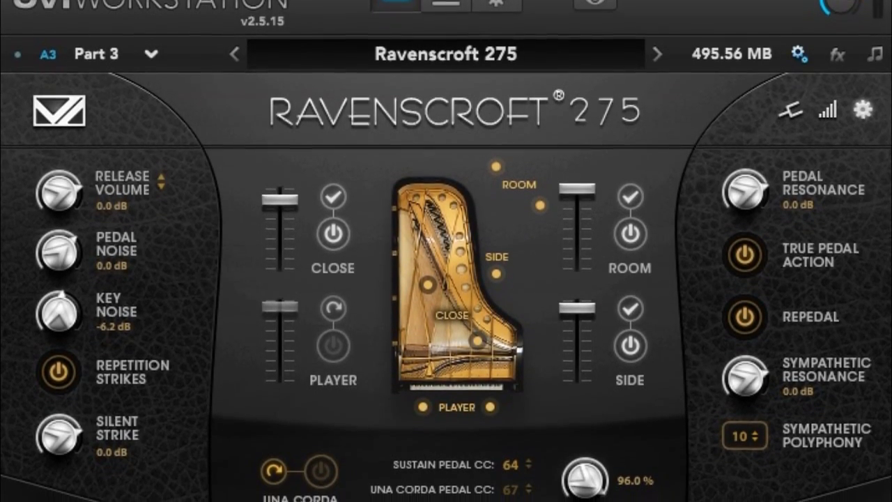
scroll("down", 3)
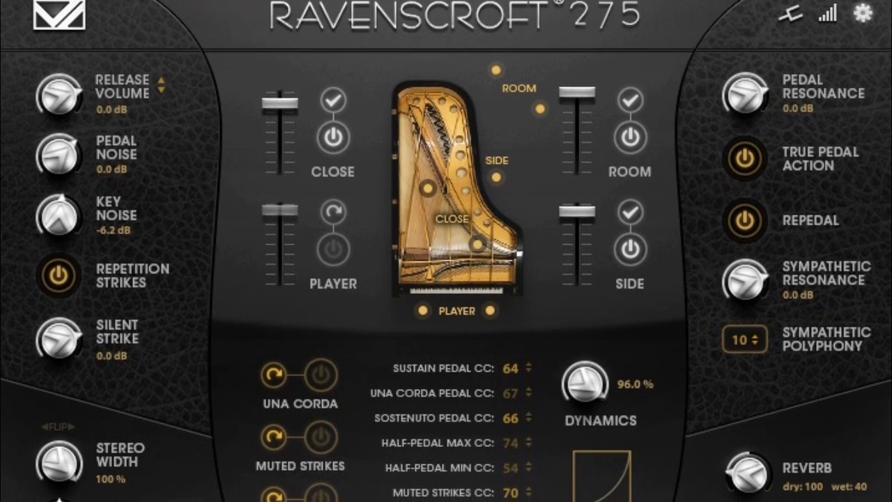
scroll("down", 3)
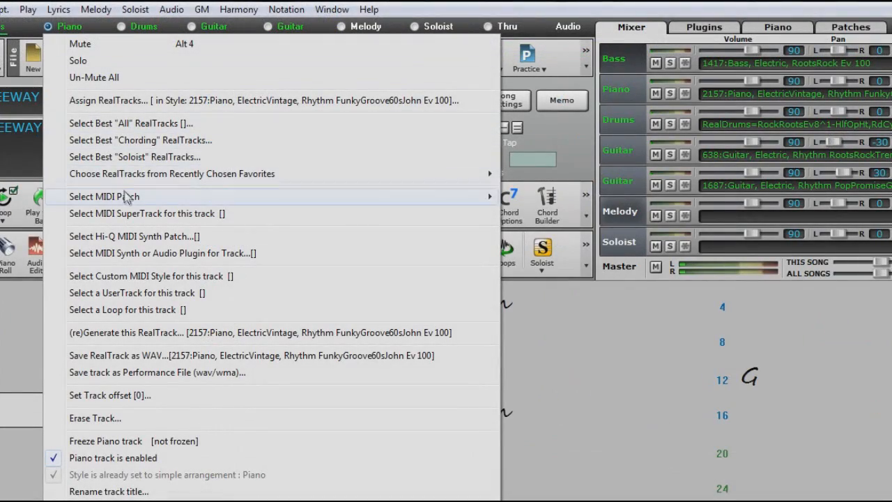
Step: Assign the 1796 Piano Rhythm BritBluesInvasion SuperTrack and answer No to the Hi-Q SuperPatch
left_click(145, 213)
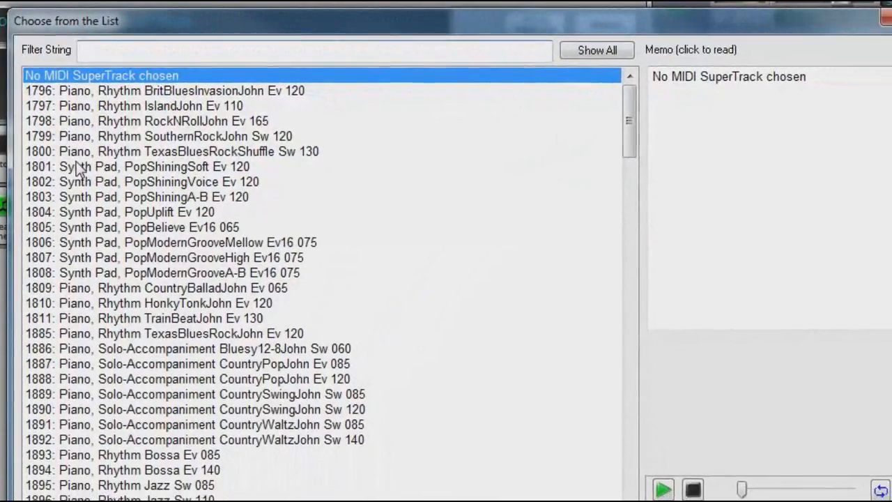
left_click(164, 91)
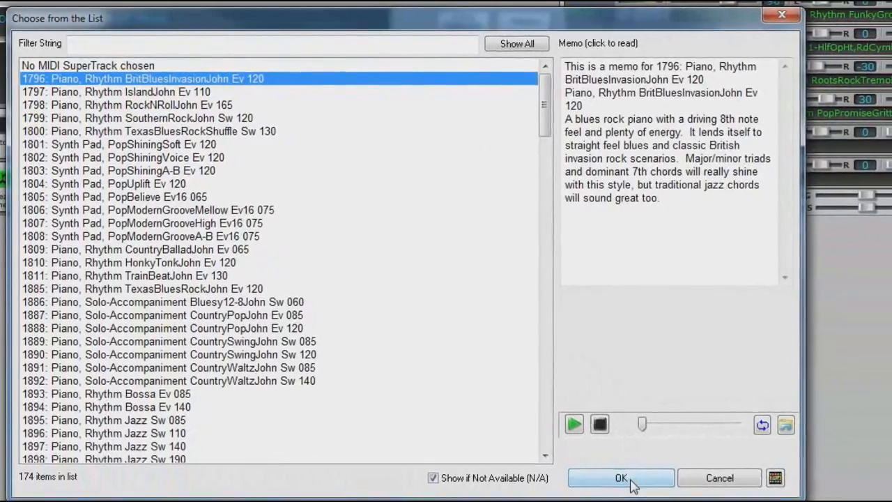
left_click(620, 477)
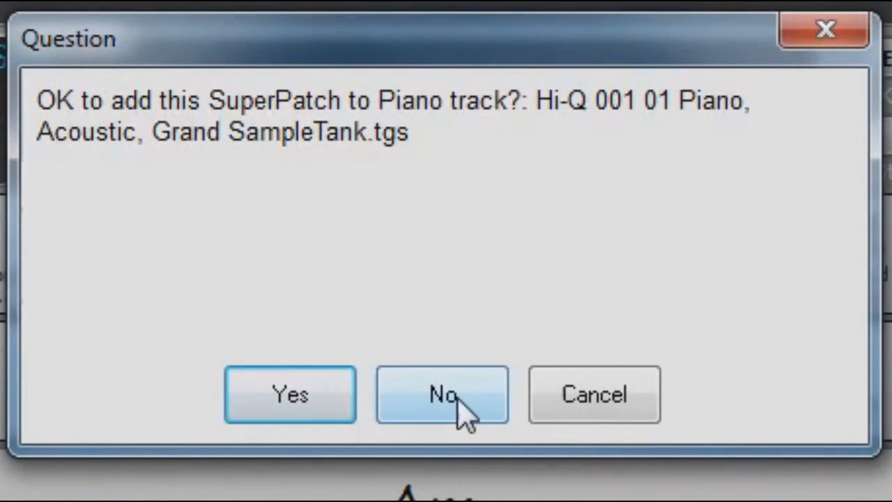
left_click(441, 393)
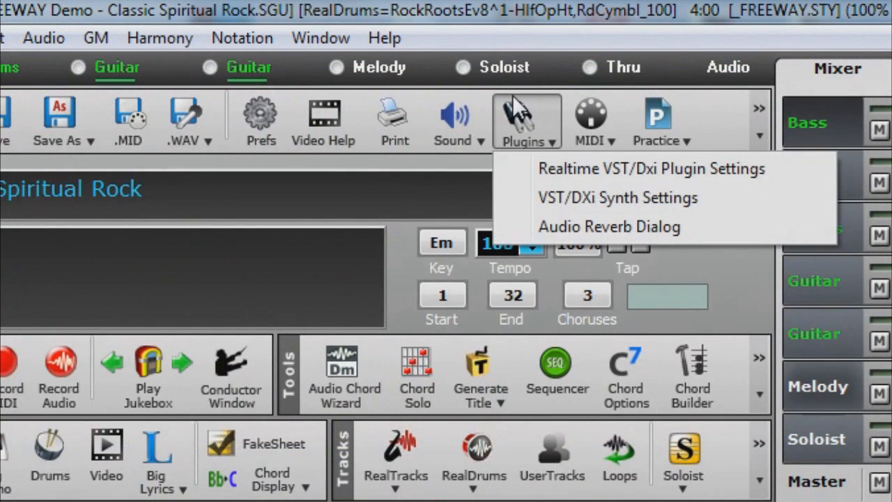
mouse_move(574, 170)
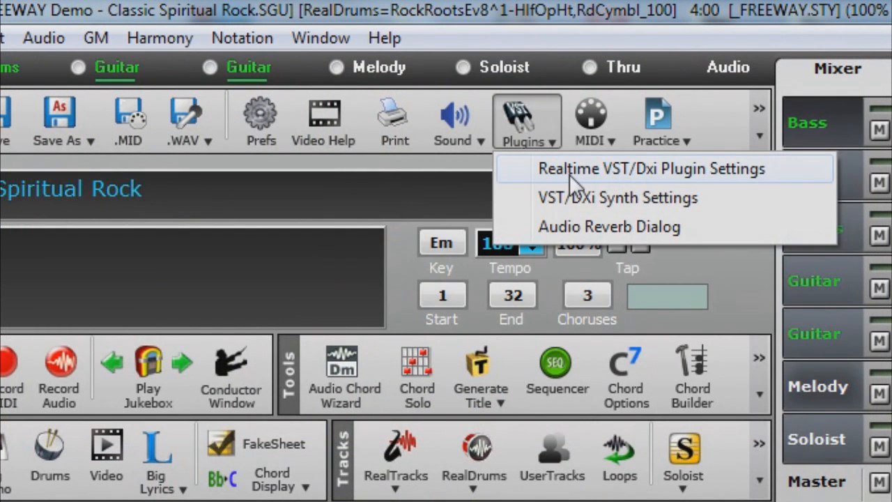
Step: In Realtime VST/DXi Plugin Settings, load <VSTi> UVIWorkstationVST into the piano's first slot
left_click(653, 169)
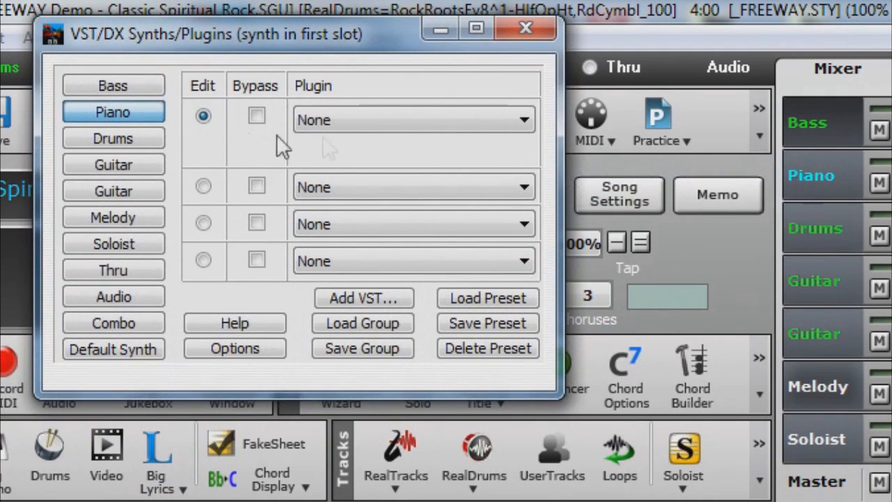
mouse_move(112, 112)
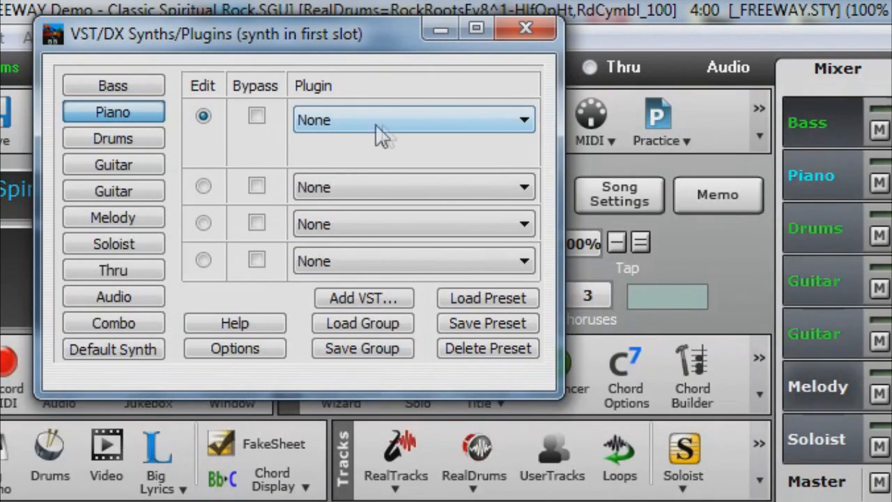
left_click(414, 120)
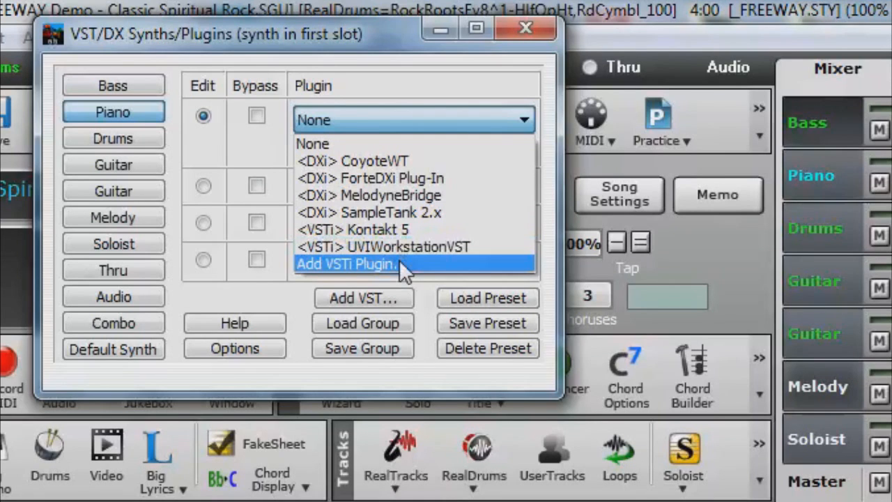
left_click(346, 263)
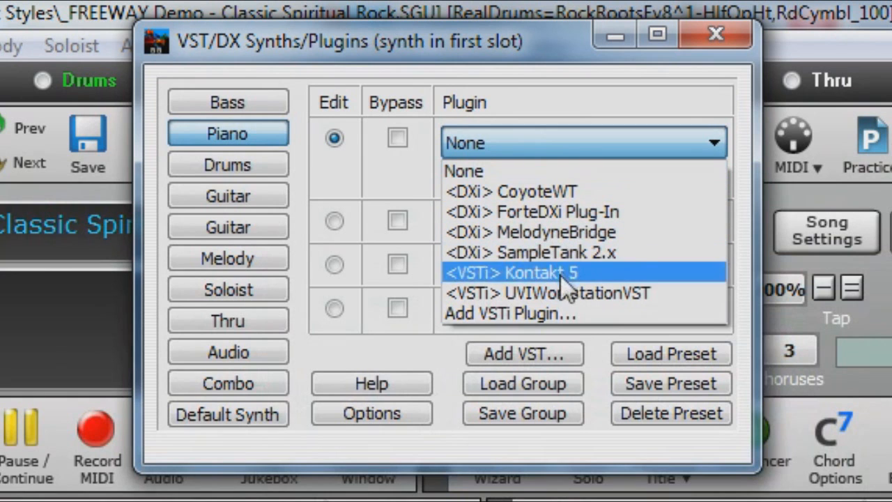
left_click(577, 293)
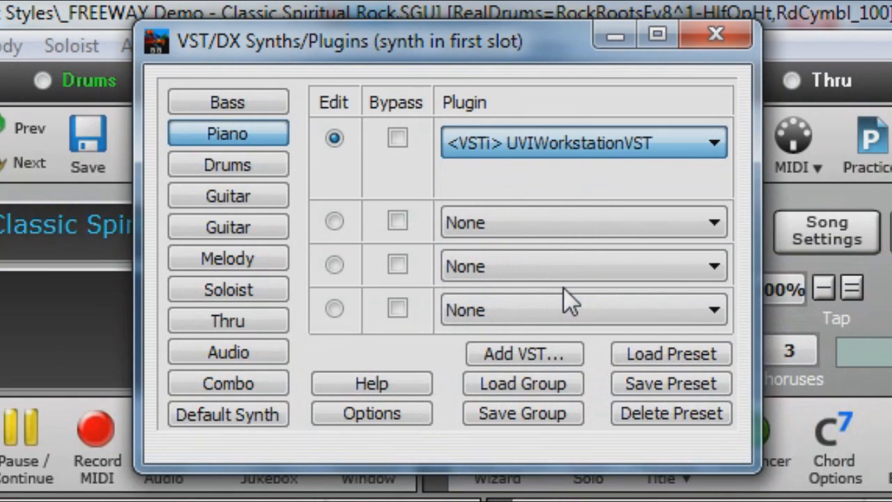
Step: In the UVI Workstation editor, switch the part selector to Part 3
left_click(334, 138)
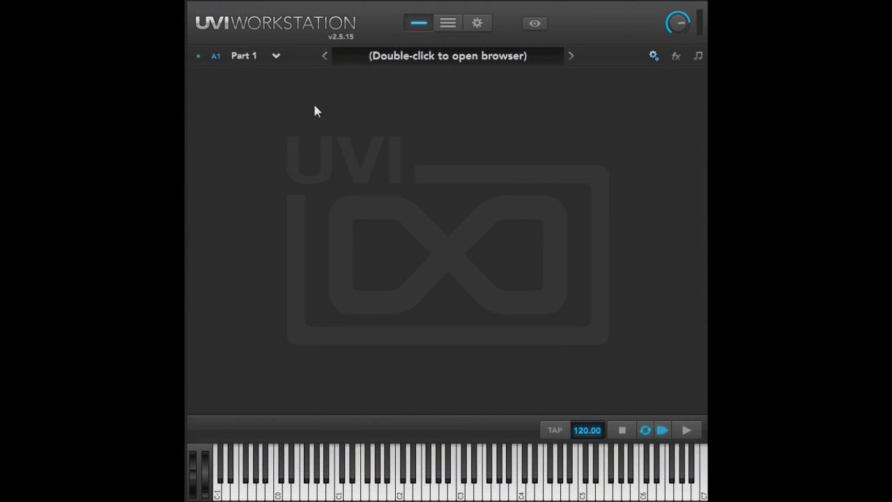
left_click(276, 56)
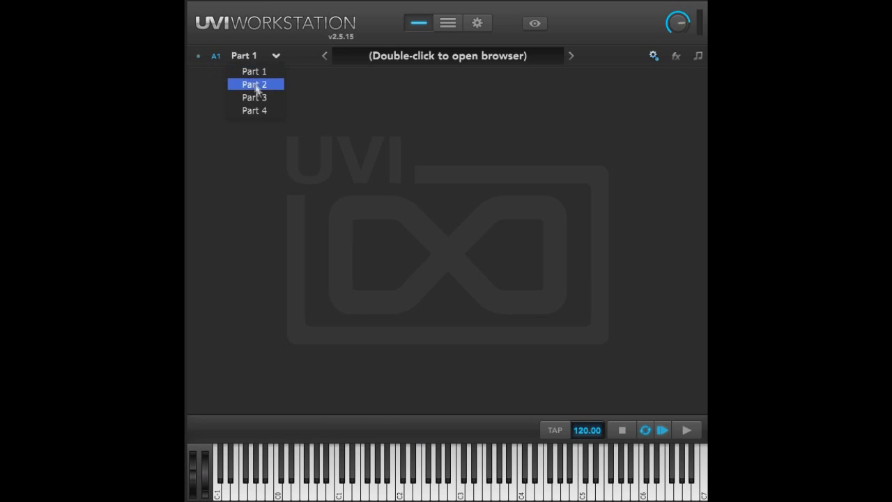
left_click(254, 98)
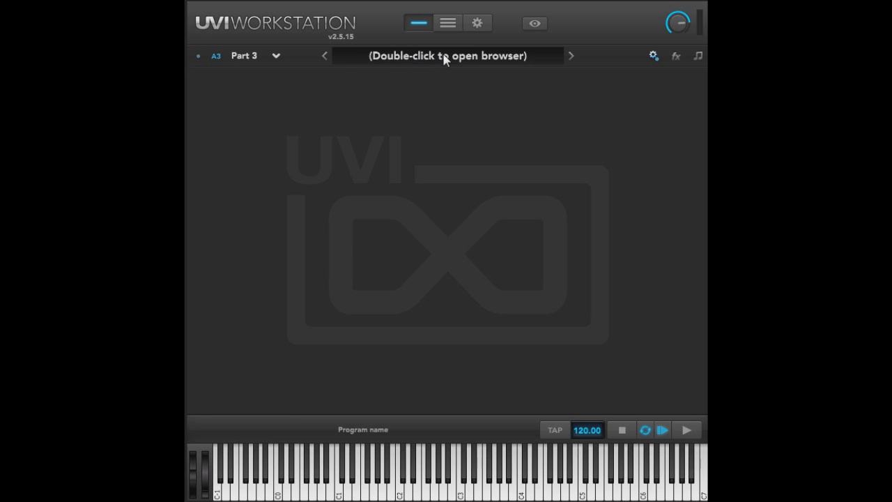
Step: From the sound browser, load the Ravenscroft275 > Ravenscroft 275 program into Part 3
double_click(446, 56)
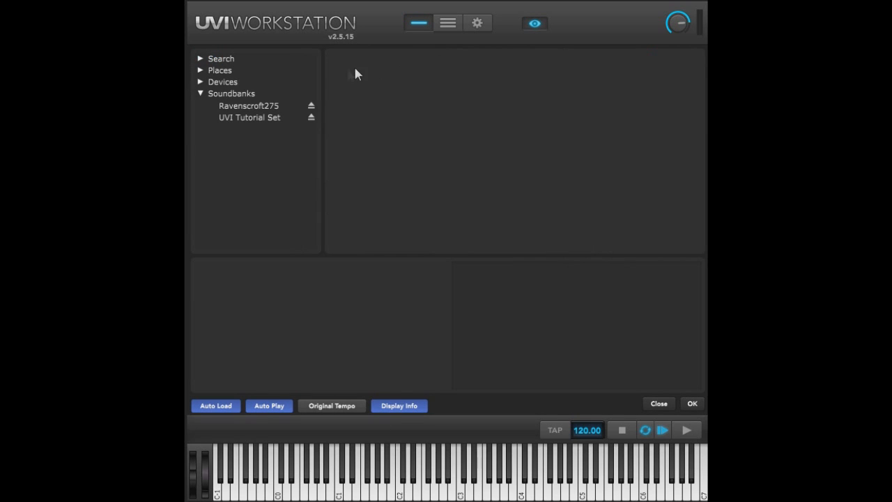
left_click(248, 106)
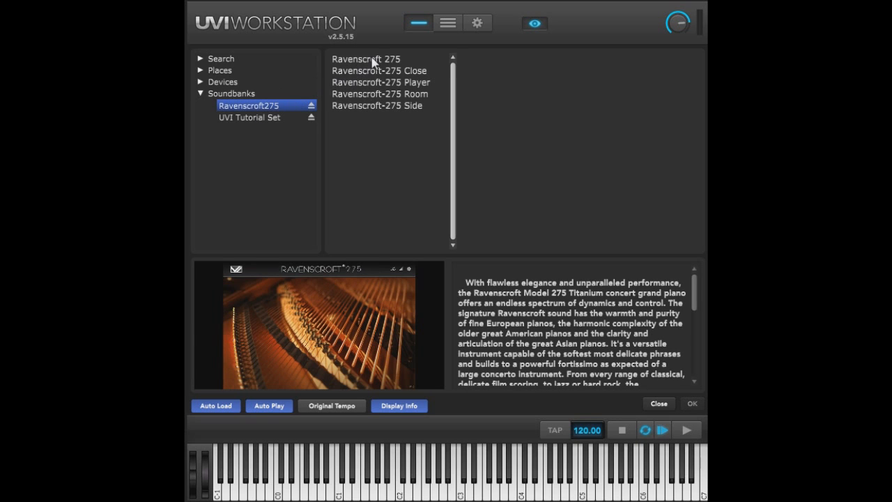
left_click(365, 59)
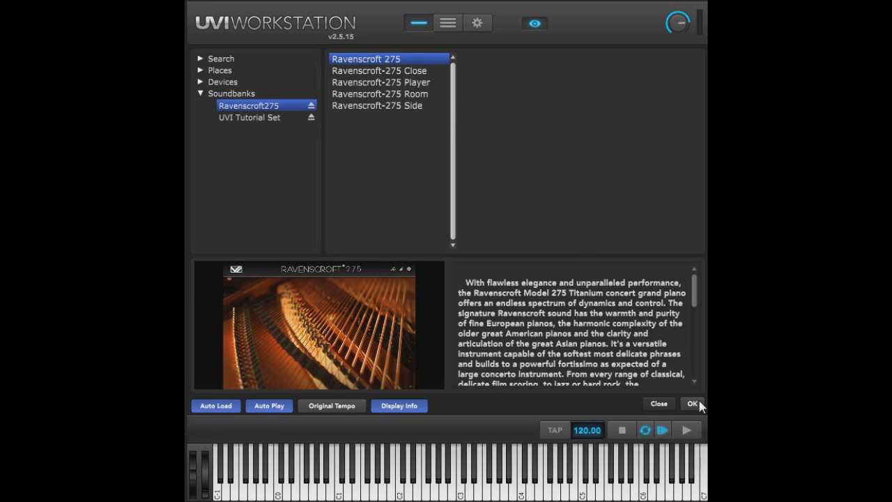
left_click(692, 404)
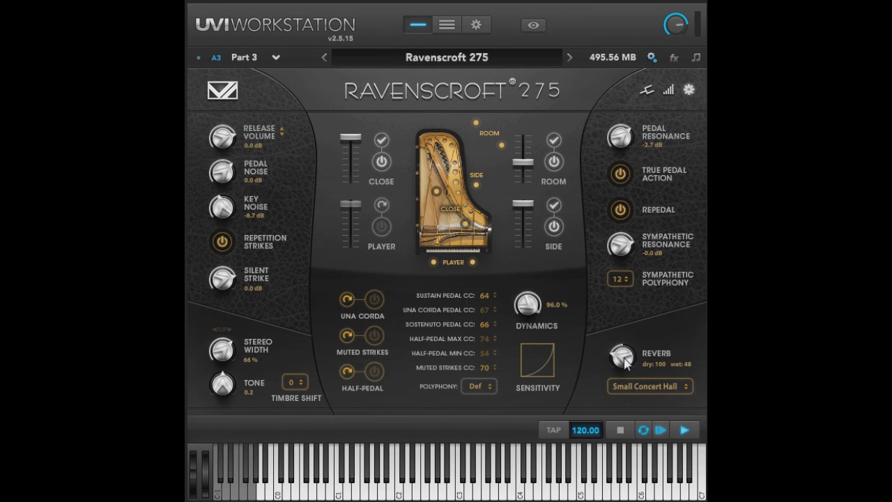
mouse_move(644, 267)
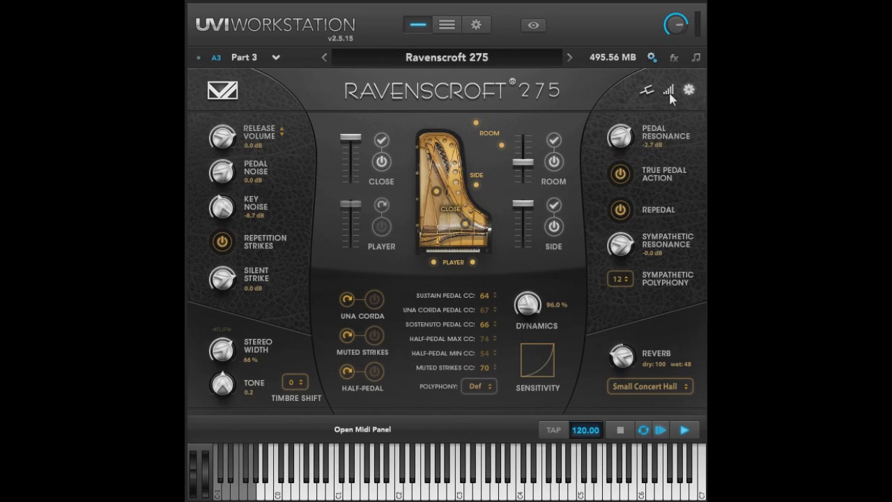
Step: Show the Ravenscroft 275 velocity response curve via the MIDI panel icon
left_click(647, 90)
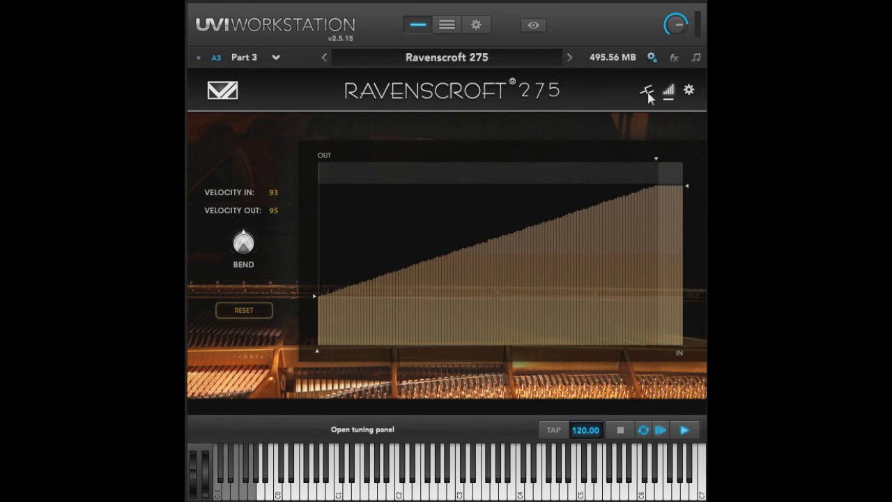
left_click(647, 89)
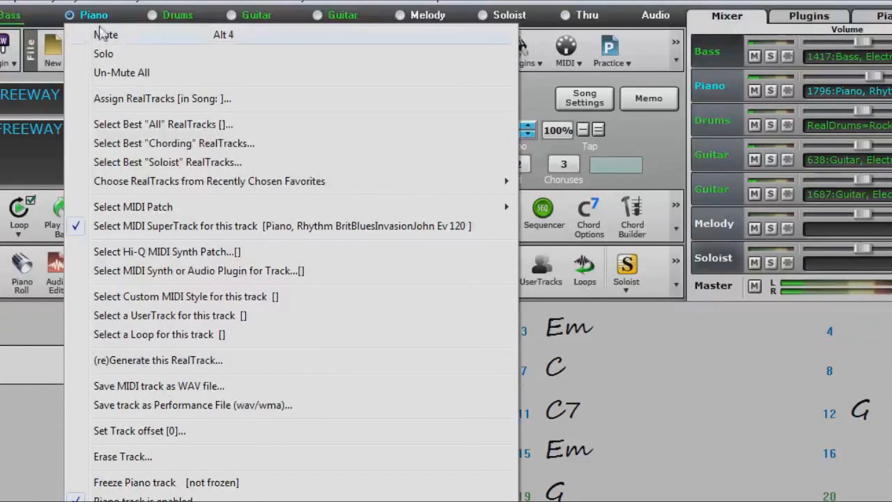
Step: Set the piano track offset to -10 ticks so it plays slightly ahead
left_click(139, 431)
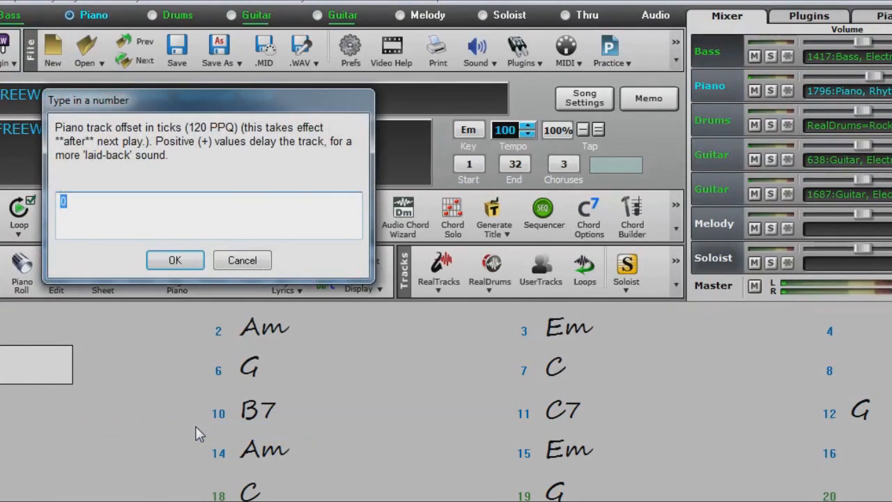
type("-10")
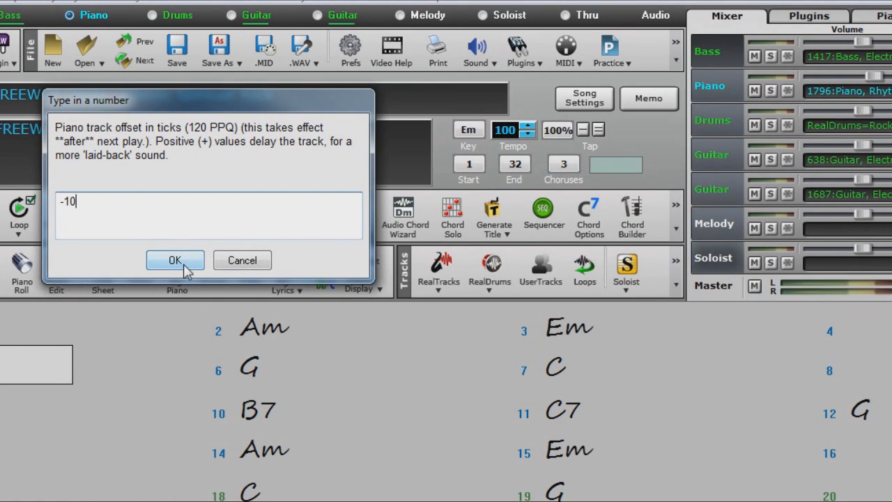
left_click(175, 261)
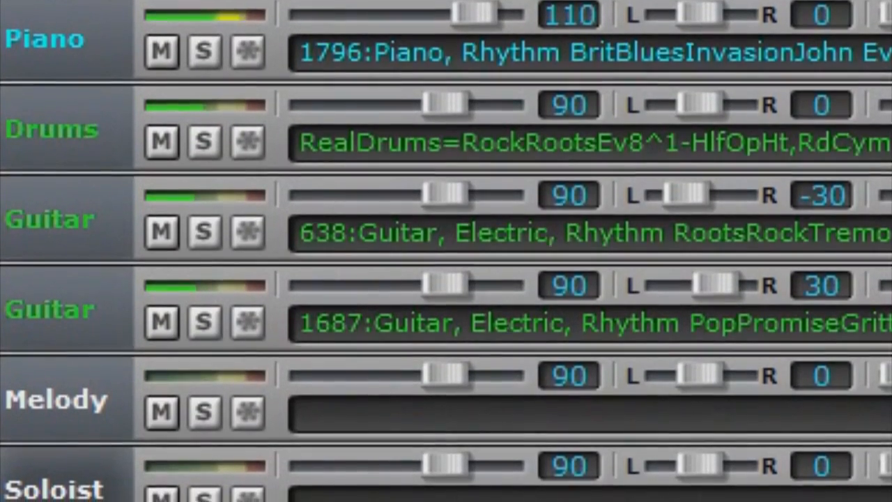
scroll("down", 3)
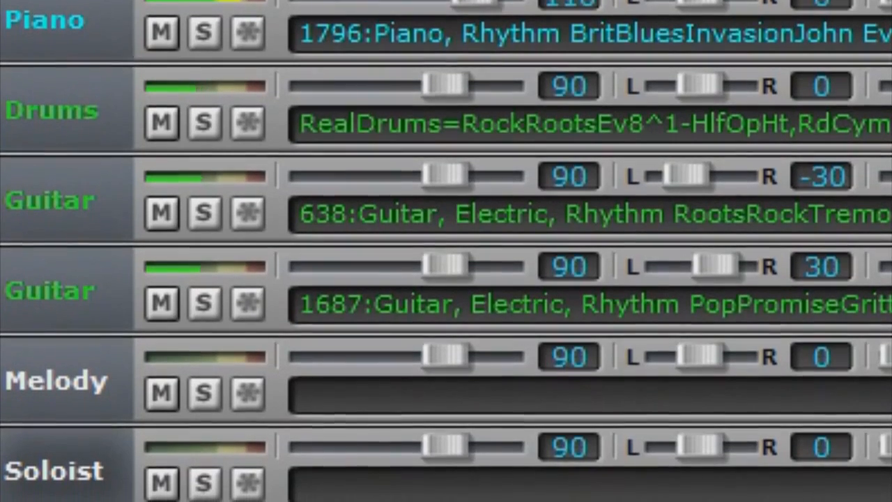